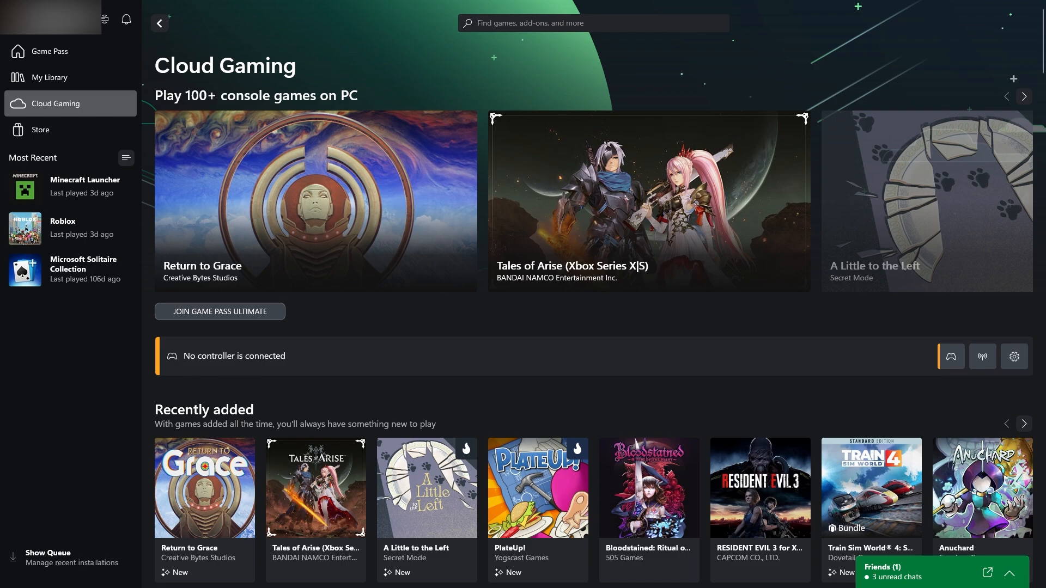
{"action": "mouse_move", "coordinate": [49, 50]}
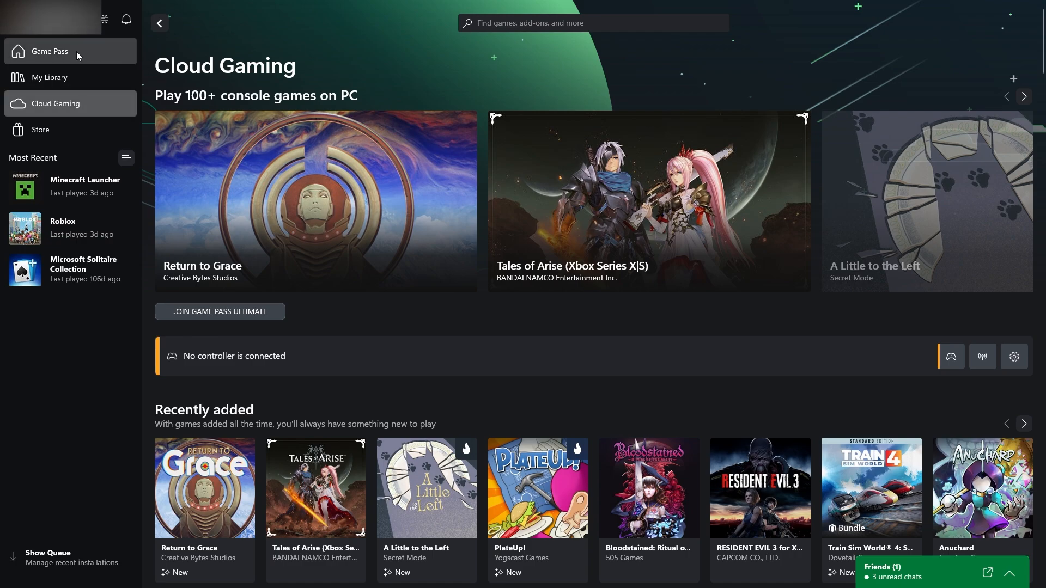
{"action": "mouse_move", "coordinate": [98, 39]}
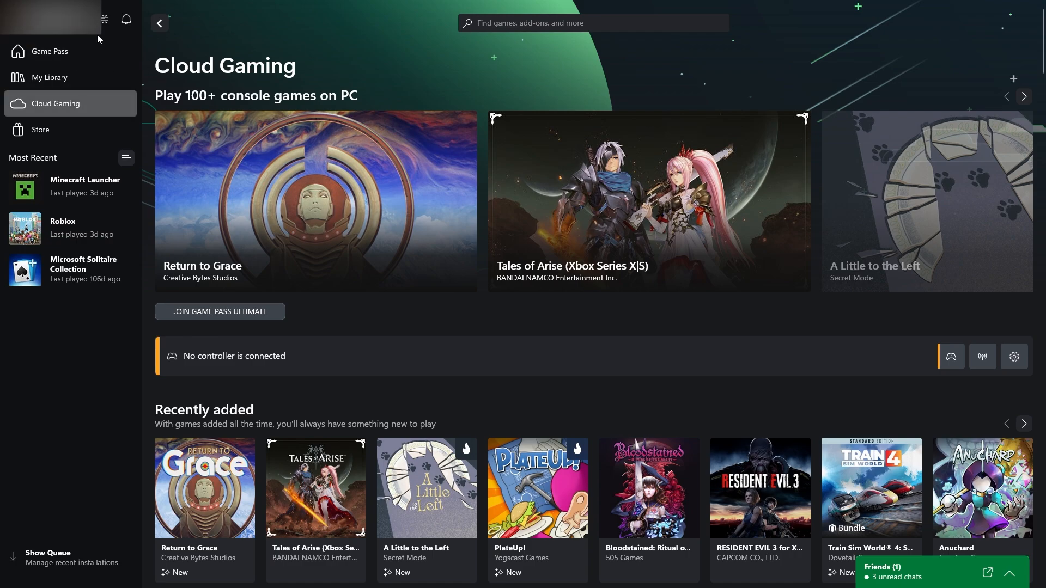
- Open the account menu from the profile picture at the top left
{"action": "left_click", "coordinate": [50, 19]}
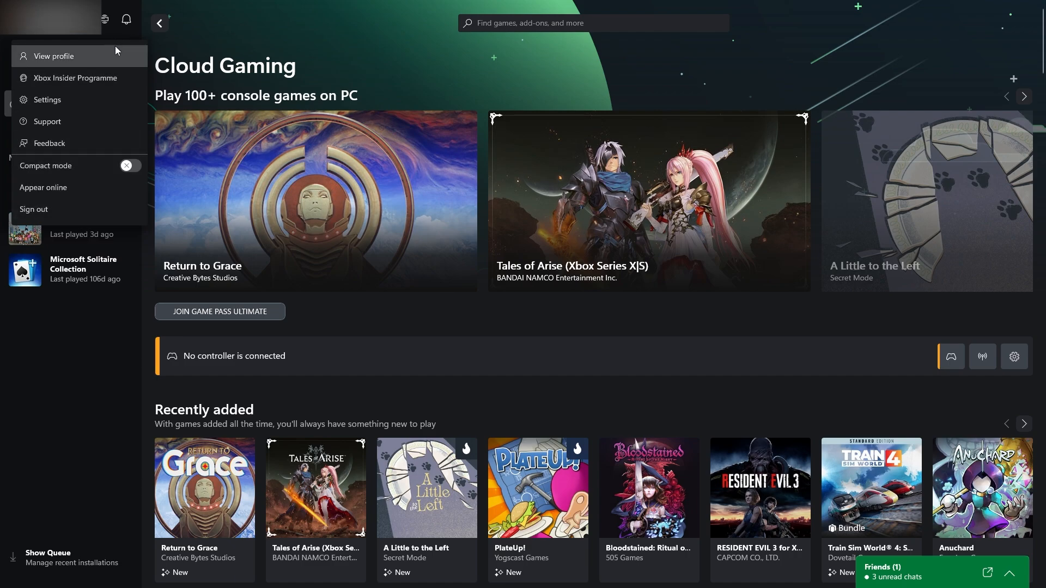
{"action": "mouse_move", "coordinate": [75, 78]}
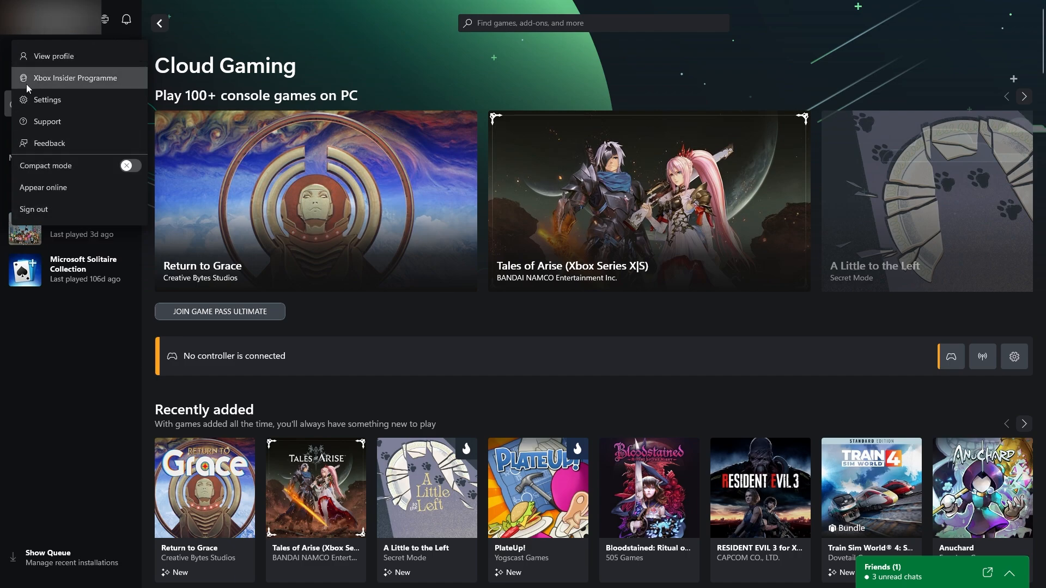
{"action": "mouse_move", "coordinate": [47, 99]}
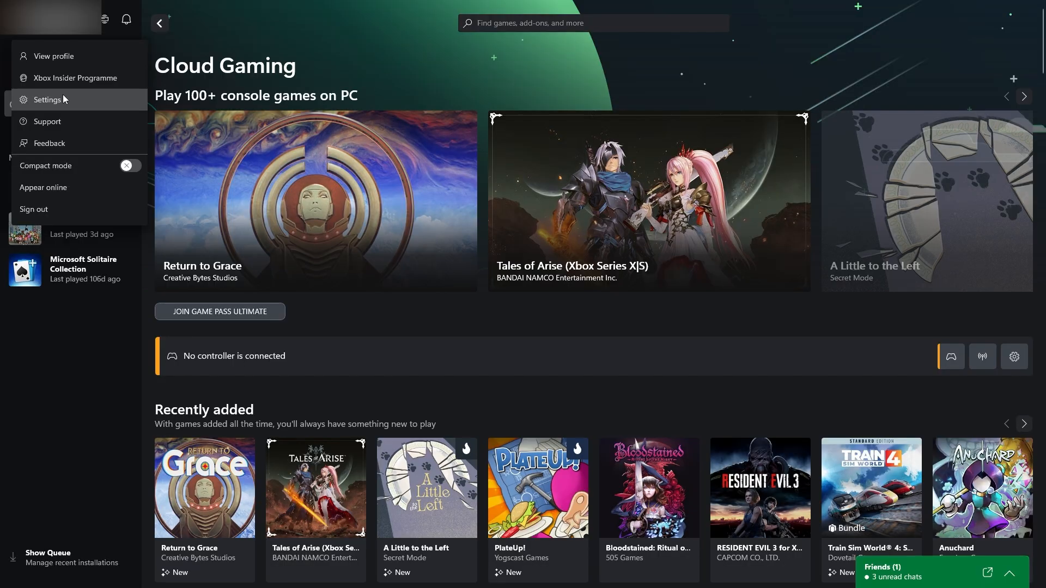
- Open Settings on the Account page showing the expired Game Pass Ultimate subscription
{"action": "left_click", "coordinate": [47, 99]}
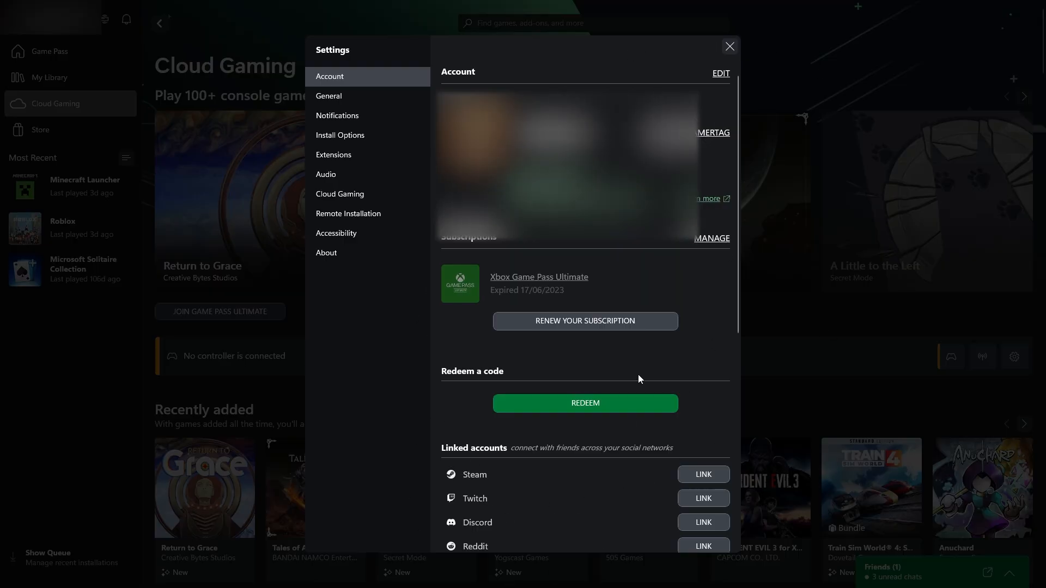
{"action": "mouse_move", "coordinate": [442, 238]}
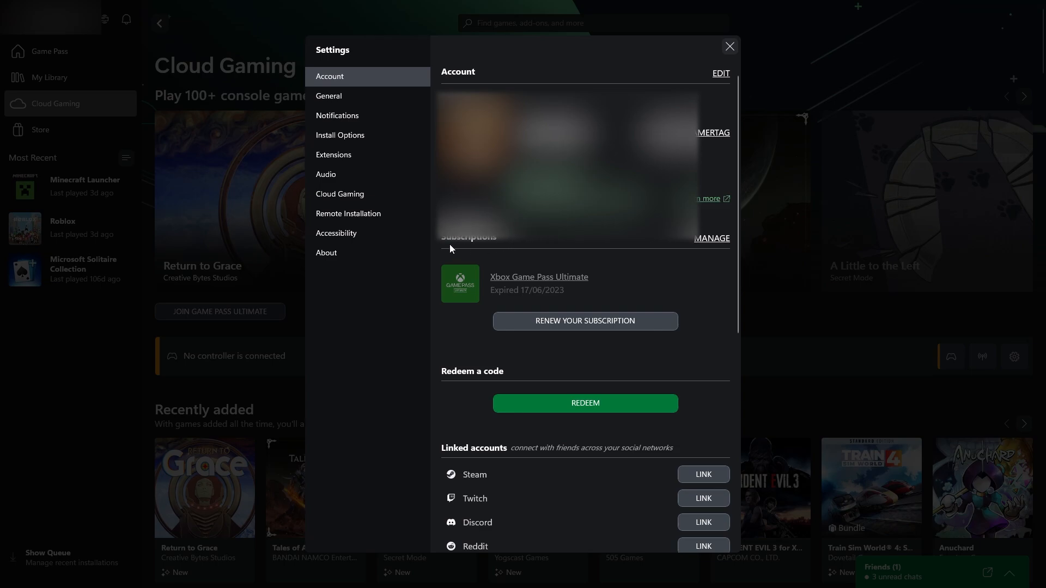
{"action": "mouse_move", "coordinate": [602, 297]}
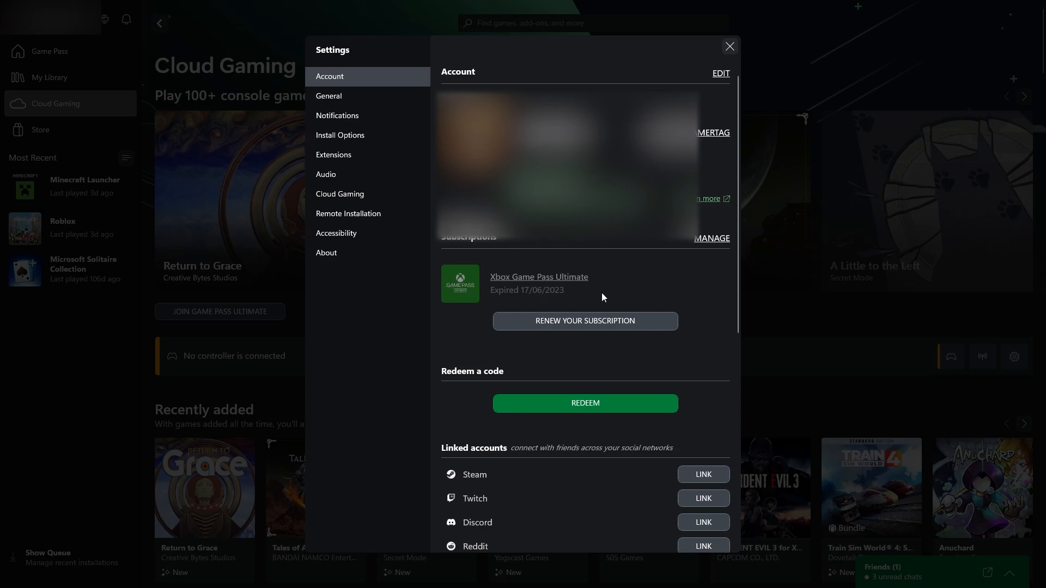
{"action": "mouse_move", "coordinate": [473, 298]}
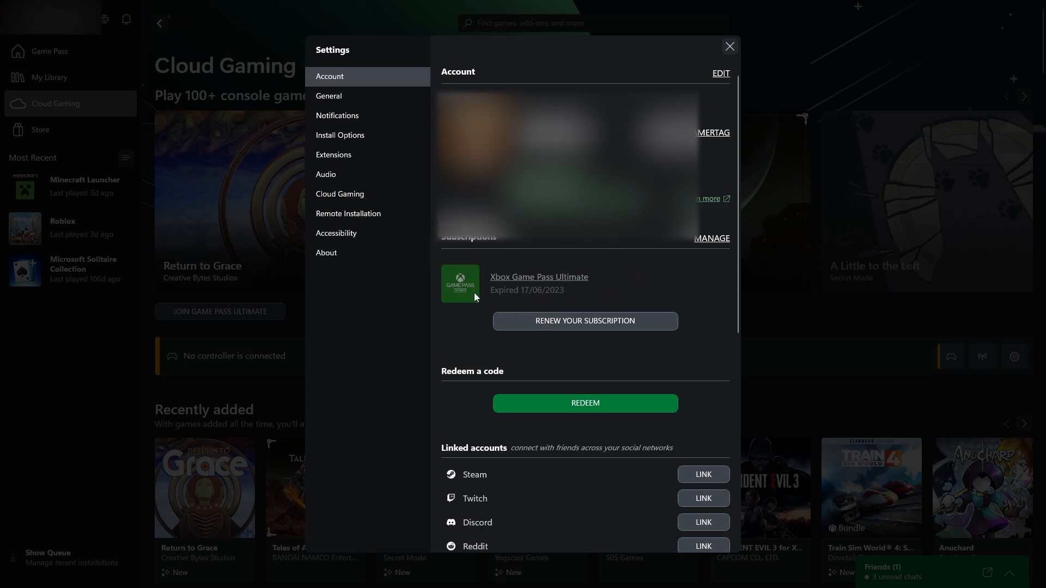
{"action": "mouse_move", "coordinate": [564, 253]}
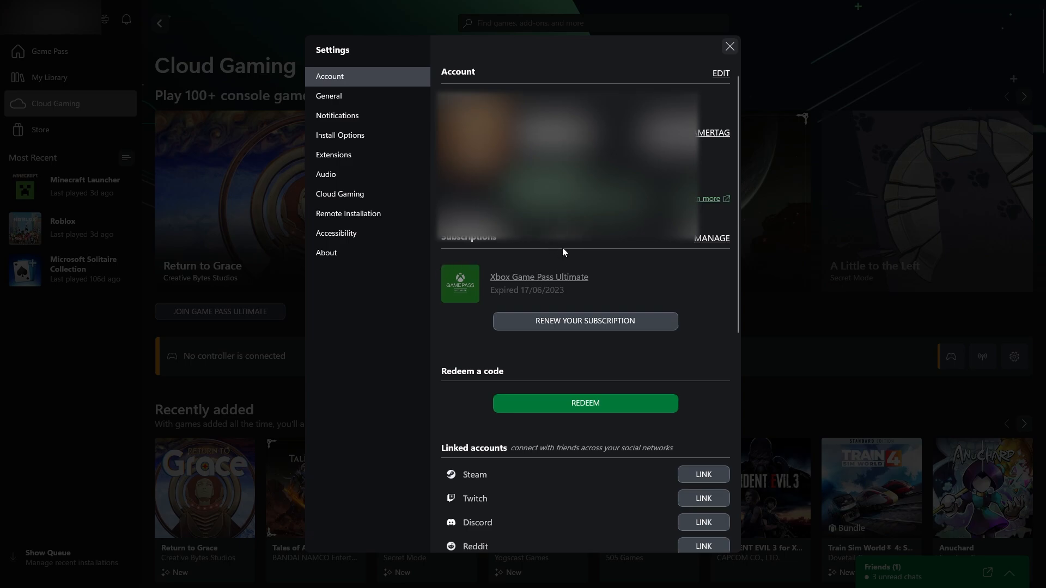
{"action": "mouse_move", "coordinate": [526, 265]}
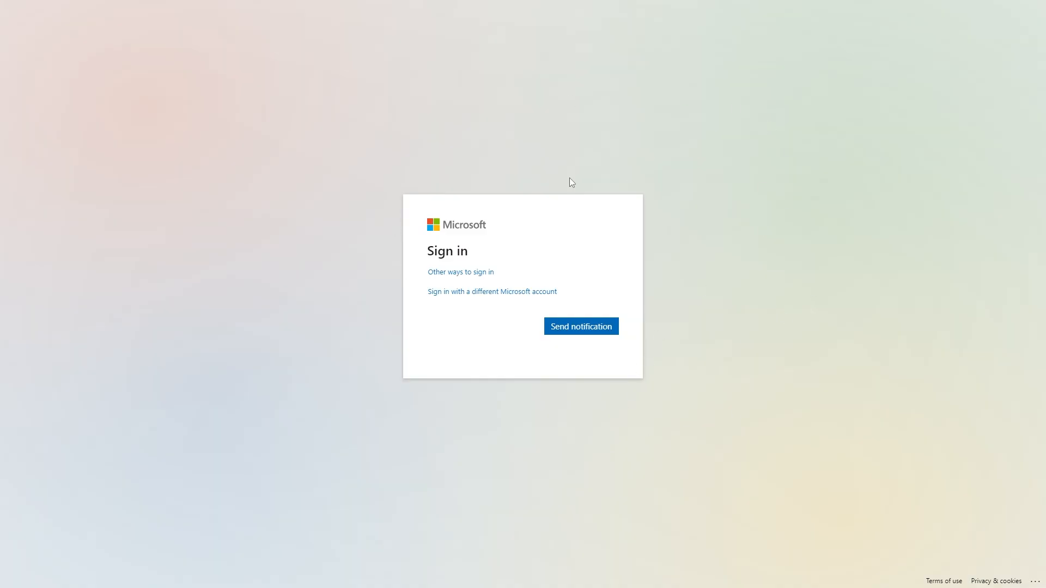
{"action": "mouse_move", "coordinate": [587, 237]}
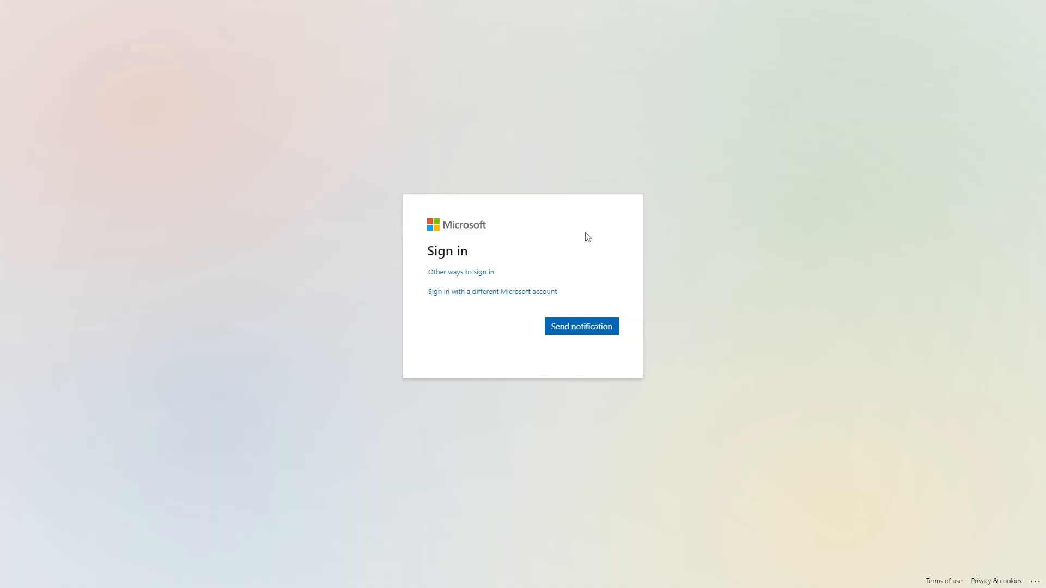
{"action": "mouse_move", "coordinate": [580, 199]}
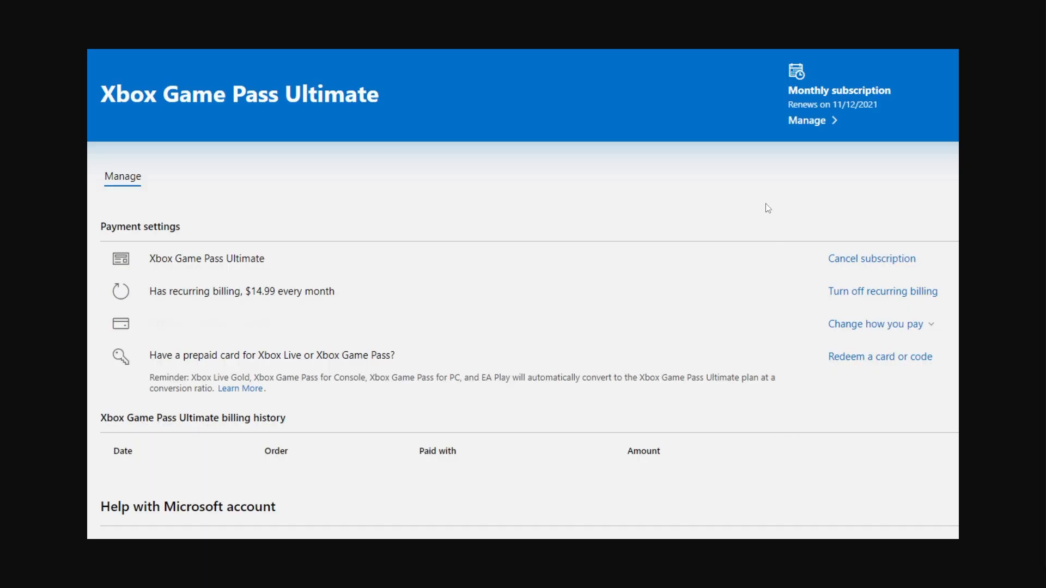
{"action": "mouse_move", "coordinate": [334, 200]}
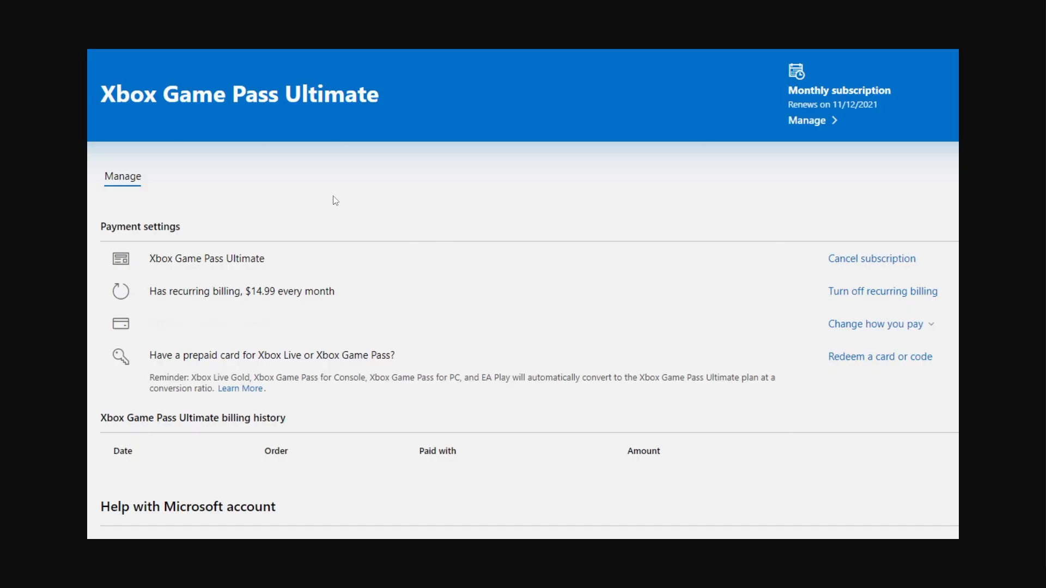
{"action": "mouse_move", "coordinate": [432, 353]}
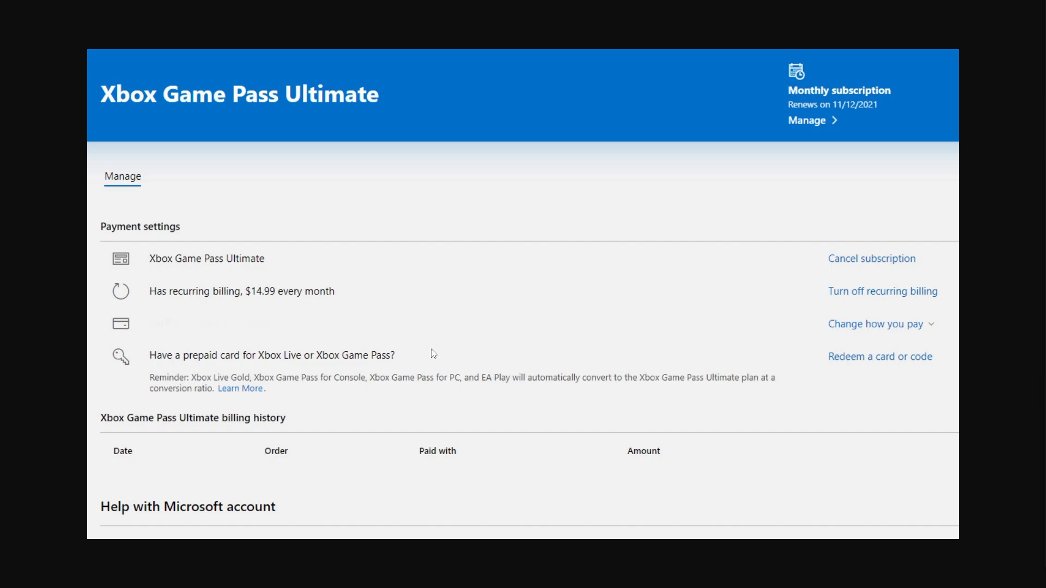
{"action": "mouse_move", "coordinate": [95, 244]}
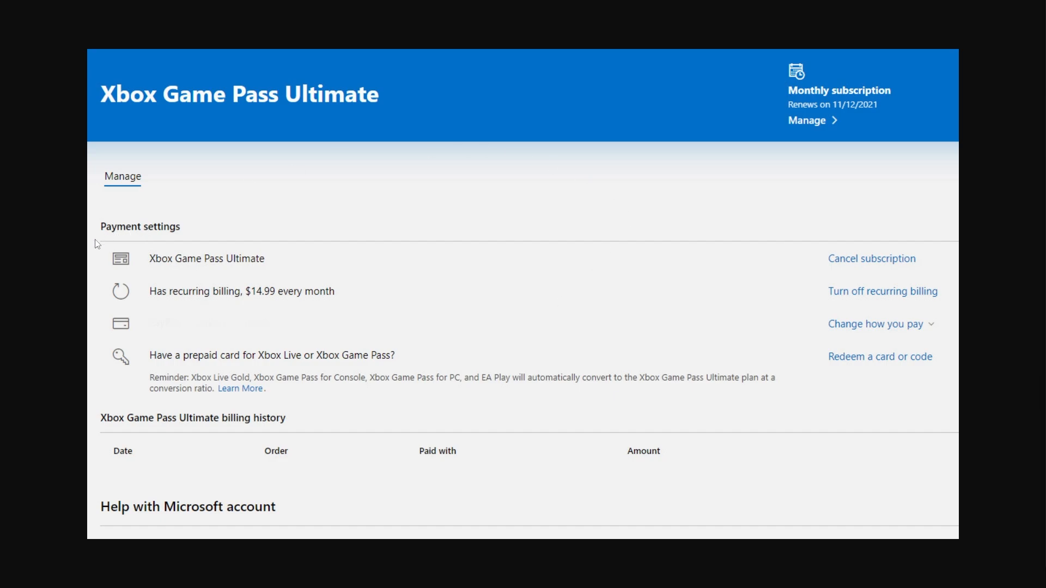
{"action": "mouse_move", "coordinate": [547, 265]}
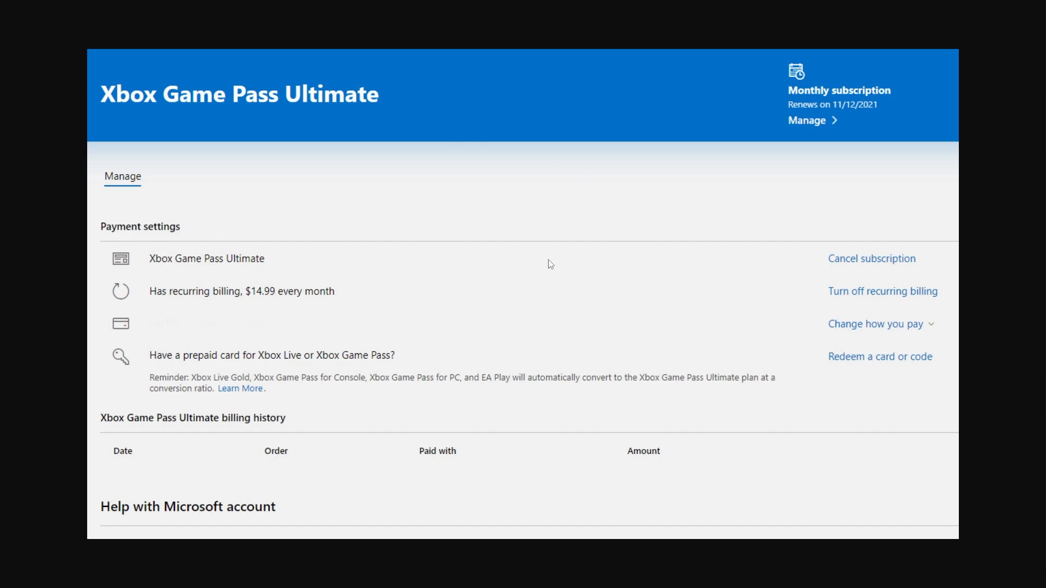
{"action": "mouse_move", "coordinate": [945, 273]}
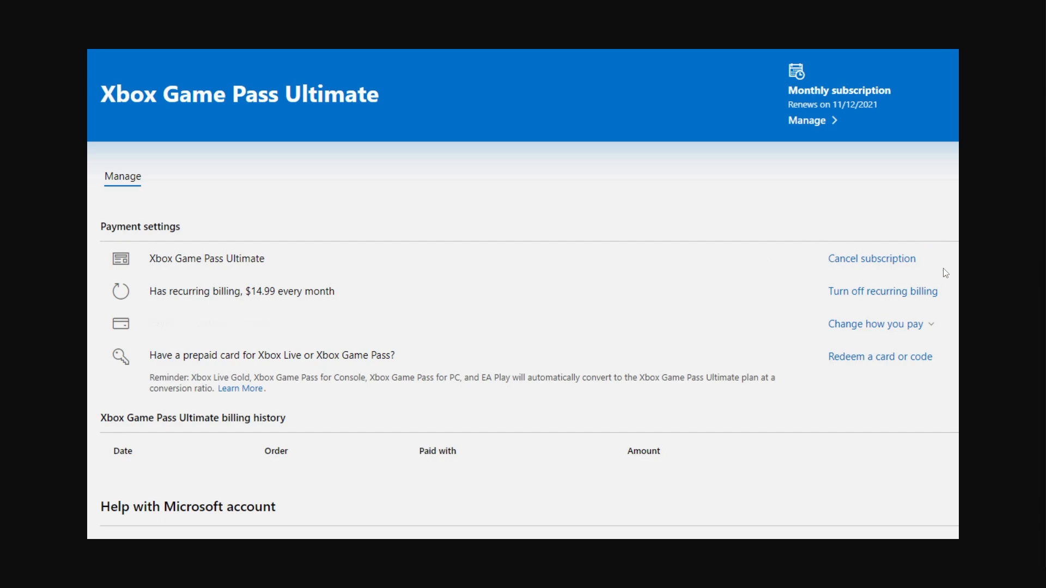
{"action": "mouse_move", "coordinate": [921, 261]}
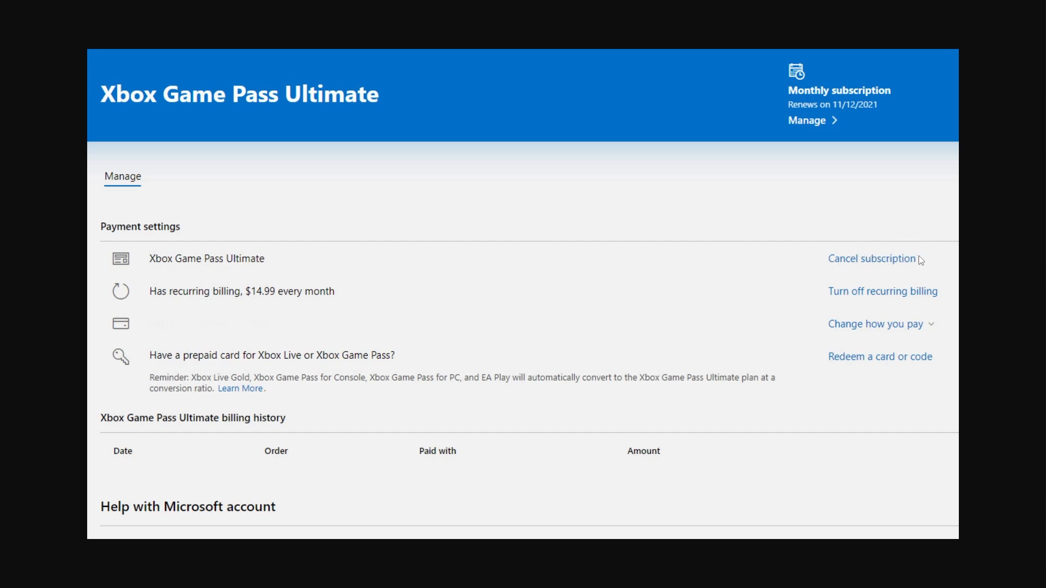